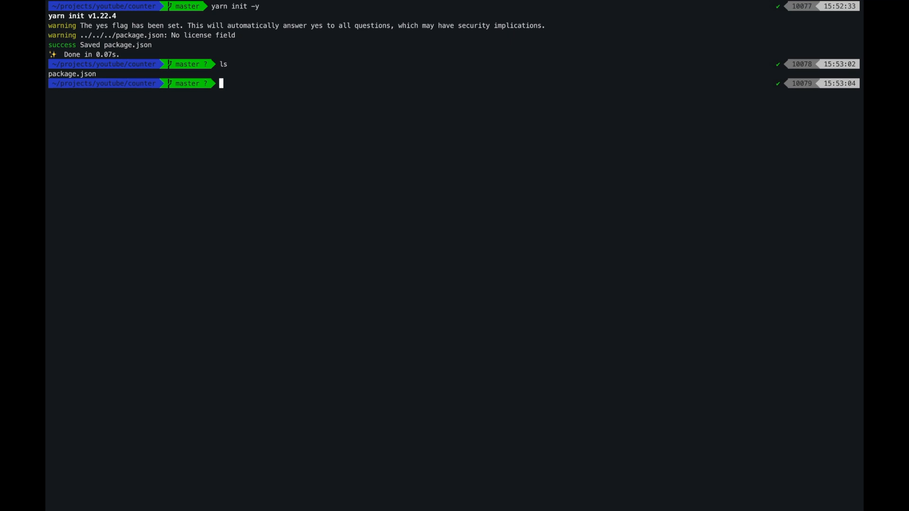
# - Open the counter project in VS Code and start creating the shadow-cljs.edn config file
pyautogui.write('code .')
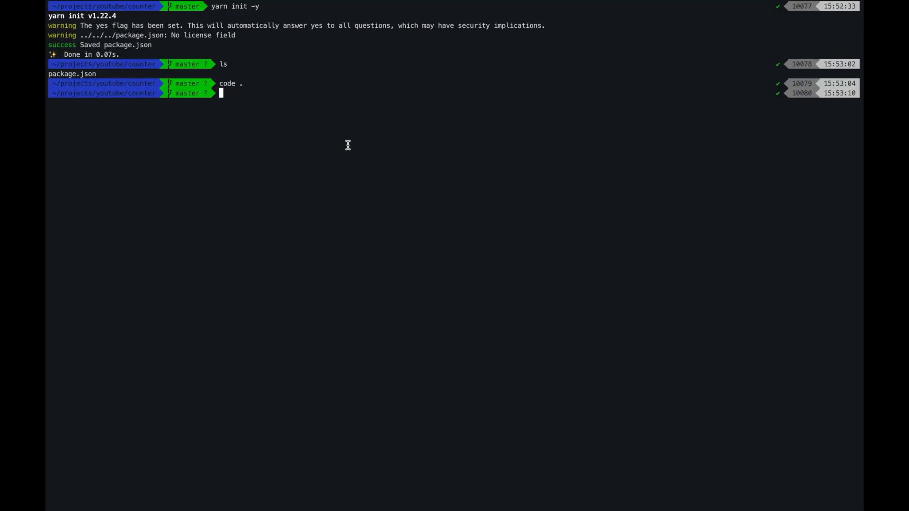
pyautogui.write('touch shadow-c')
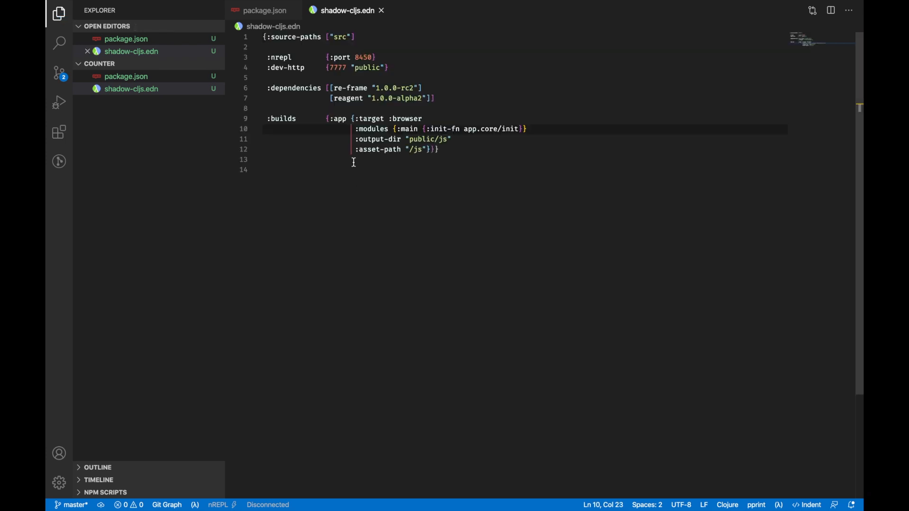
pyautogui.moveTo(323, 141)
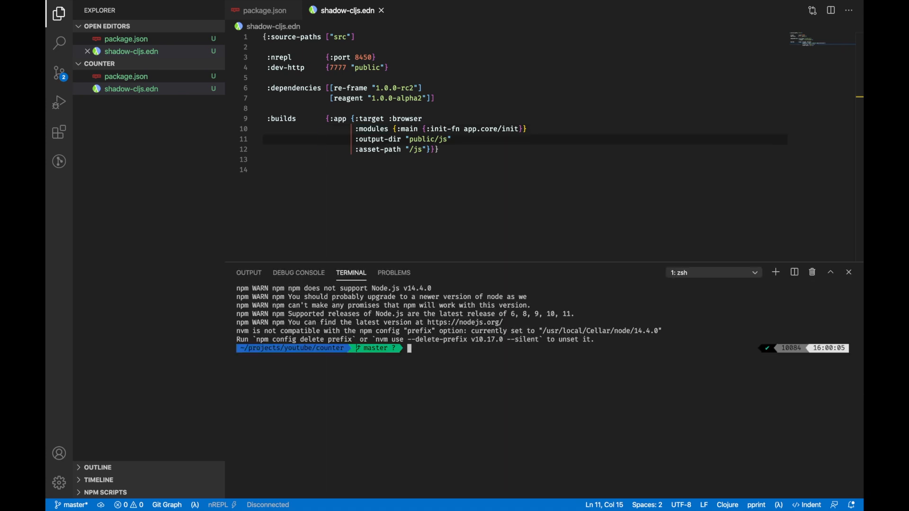
# - Create index.html inside the public folder for the Counter CLJS page
pyautogui.rightClick(115, 75)
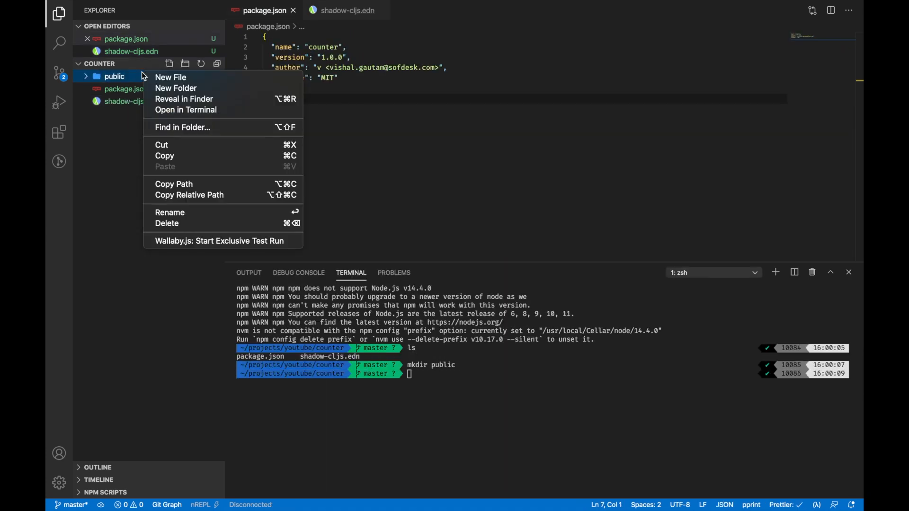
pyautogui.click(170, 77)
pyautogui.write('index.ht')
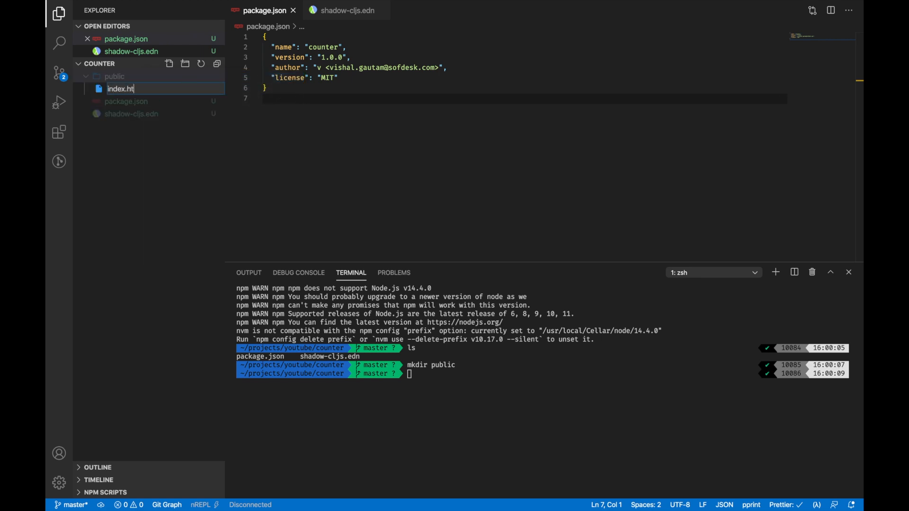
pyautogui.press('Enter')
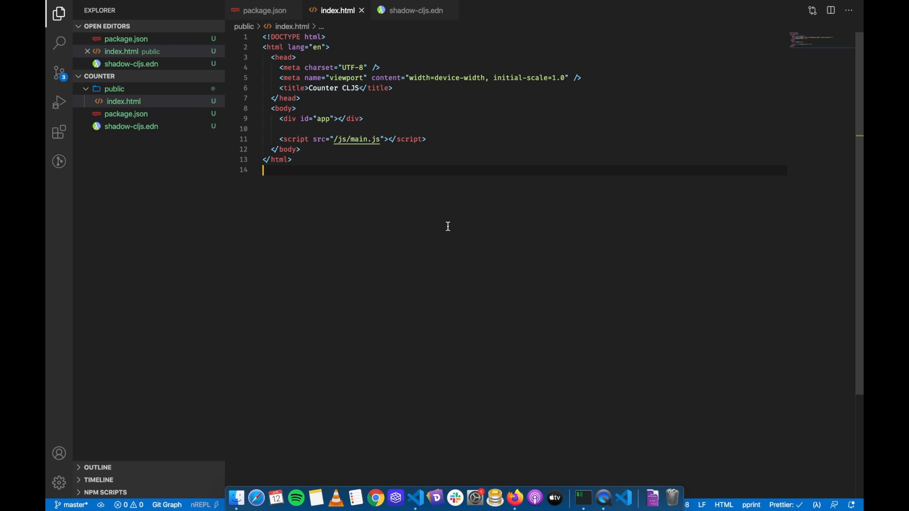
pyautogui.click(114, 89)
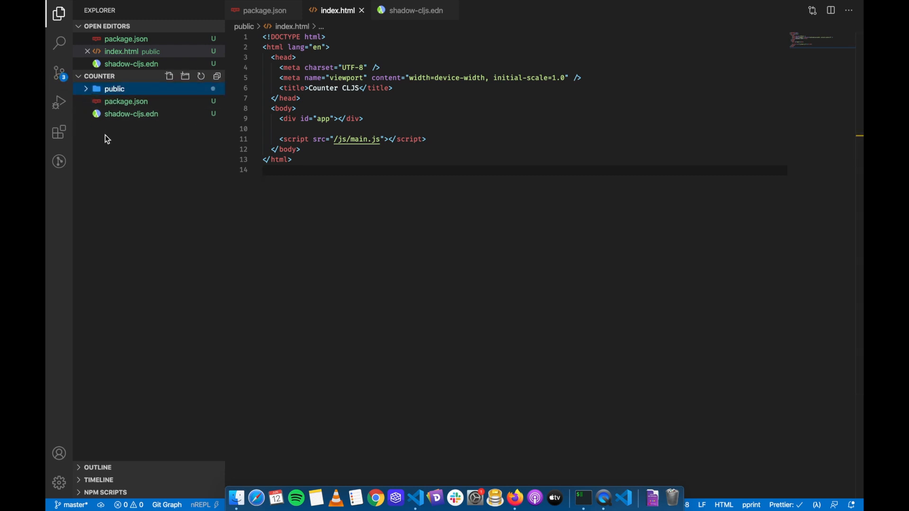
# - Begin creating src/app/core.cljs from the project tree's file actions
pyautogui.rightClick(115, 89)
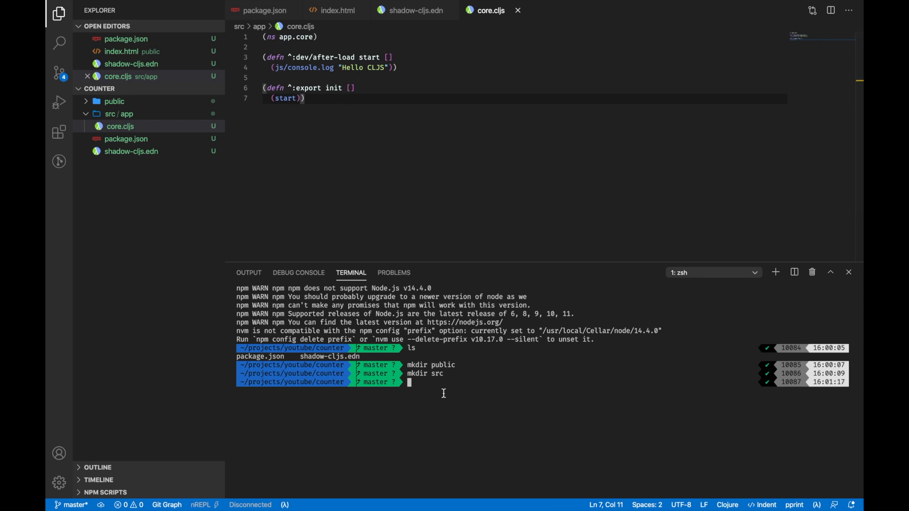
pyautogui.moveTo(386, 228)
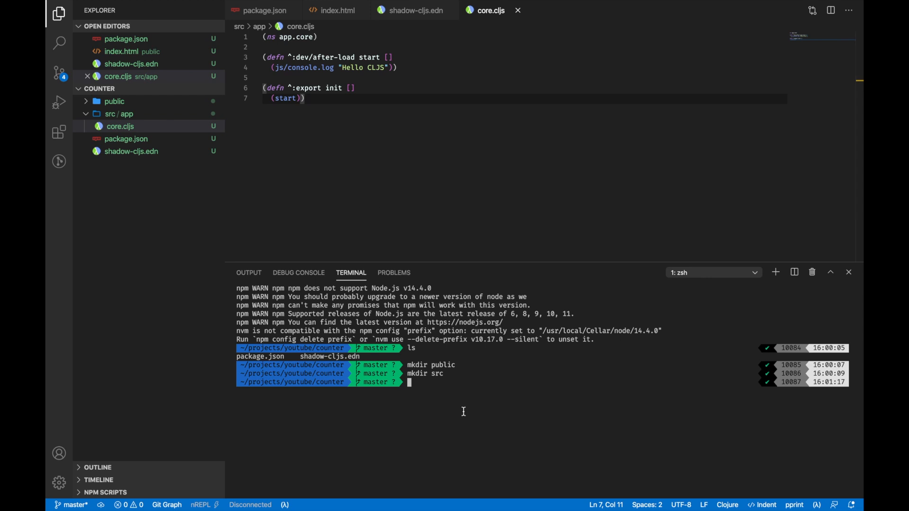
pyautogui.moveTo(417, 433)
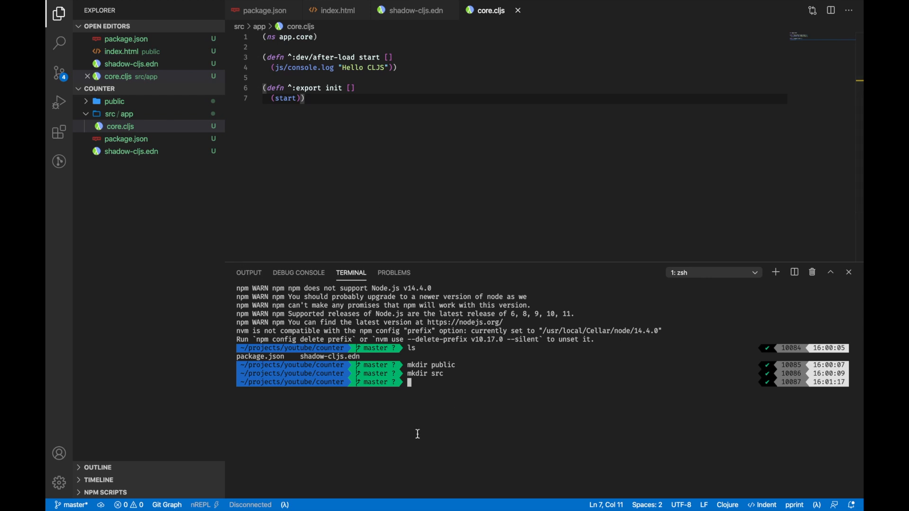
# - Install shadow-cljs as a dev dependency, then react and react-dom, with yarn
pyautogui.write('yarn add s')
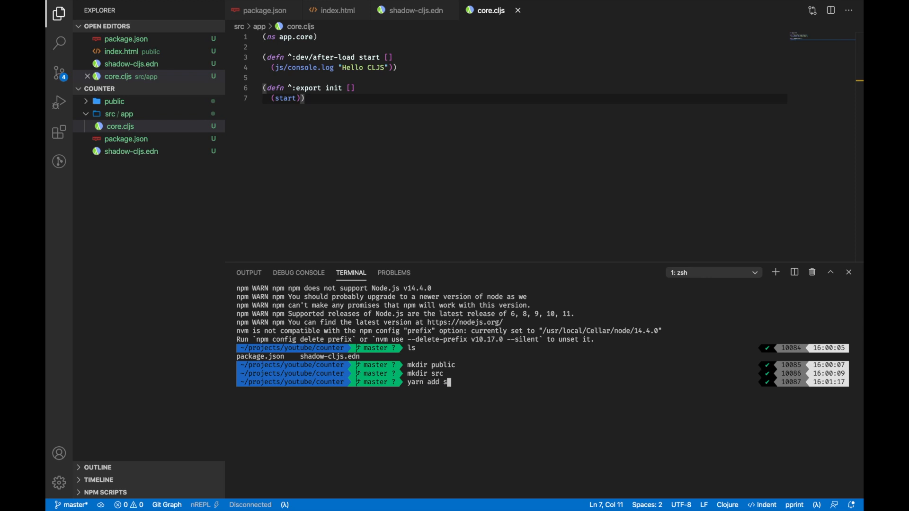
pyautogui.write('hadow-cljs -D')
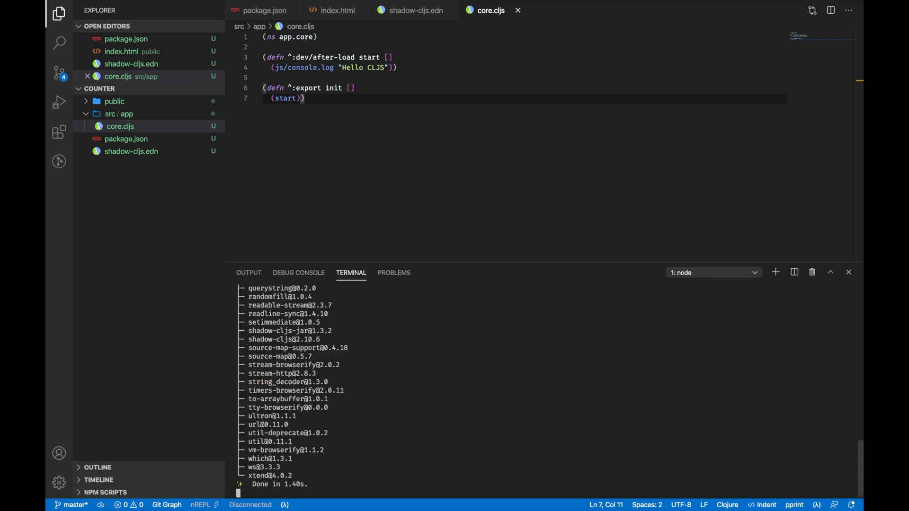
pyautogui.write('yarn add r')
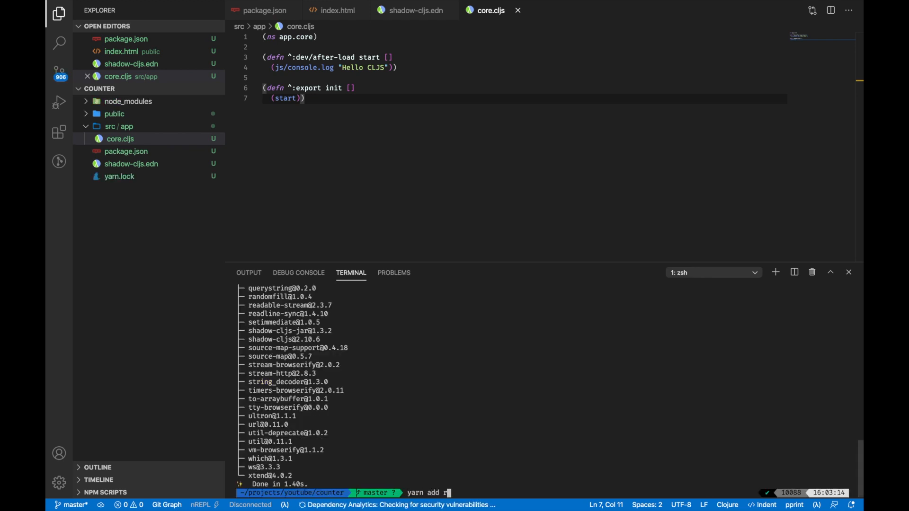
pyautogui.write('eact react-dom')
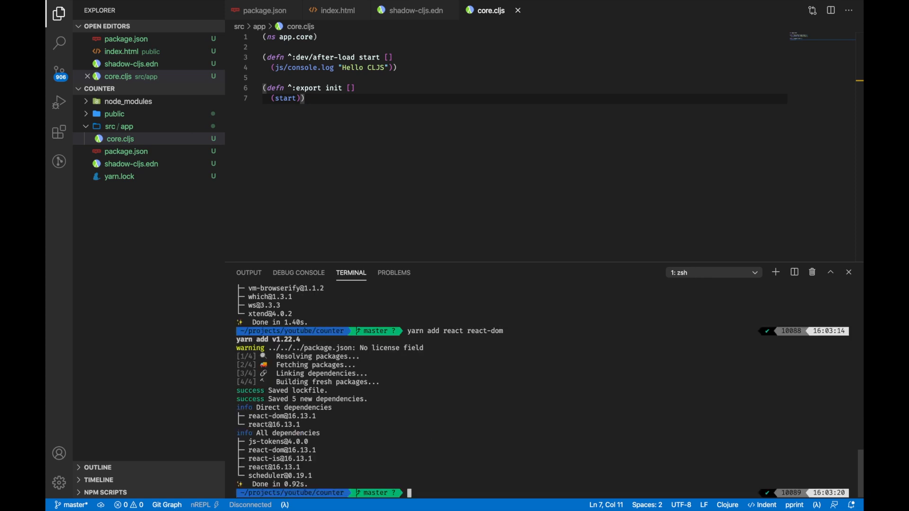
# - Start the app watch build with 'npx shadow-cljs watch app' after the bare command fails
pyautogui.write('shadow-cljs watch app')
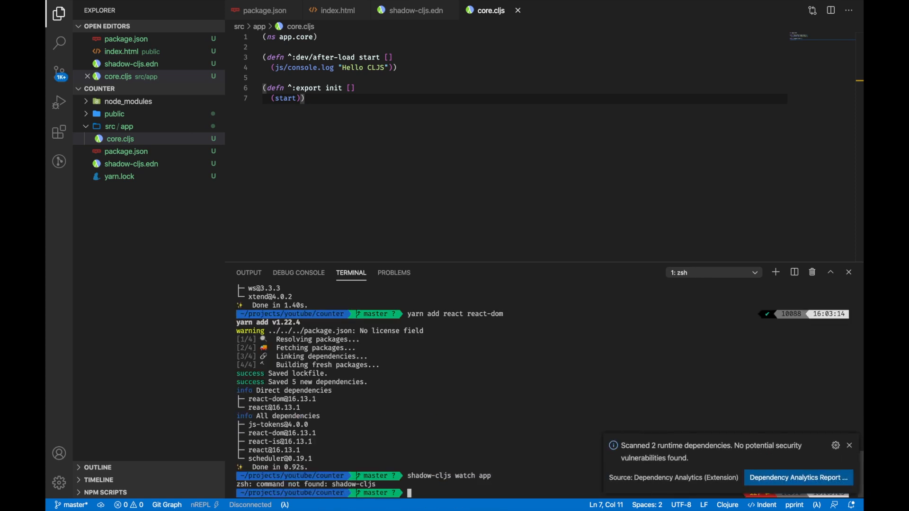
pyautogui.write('npx shadow-cljs watch app')
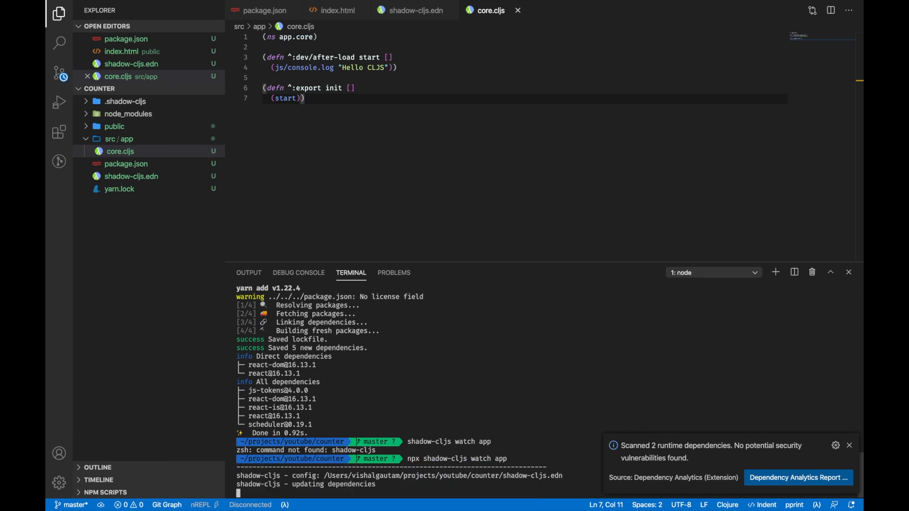
# - Add a .gitignore file in the project root and edit the log string in core.cljs
pyautogui.rightClick(120, 152)
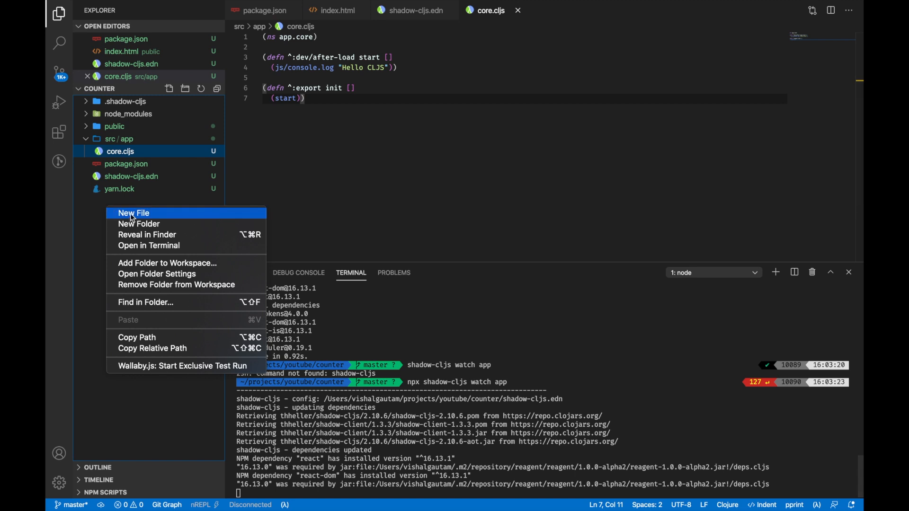
pyautogui.click(133, 213)
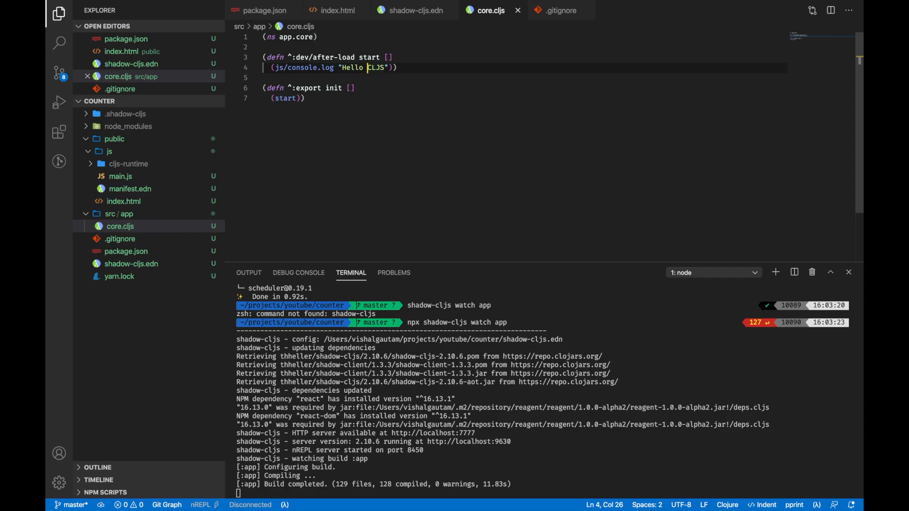
pyautogui.write('R')
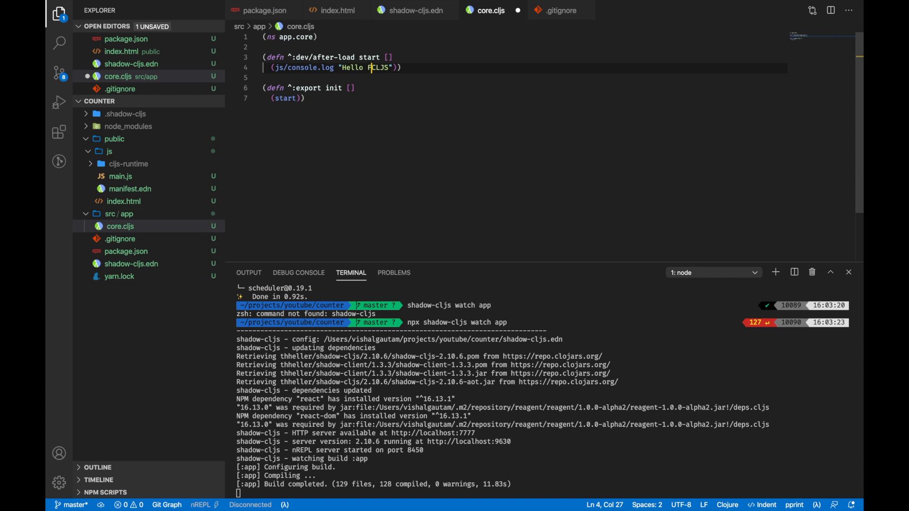